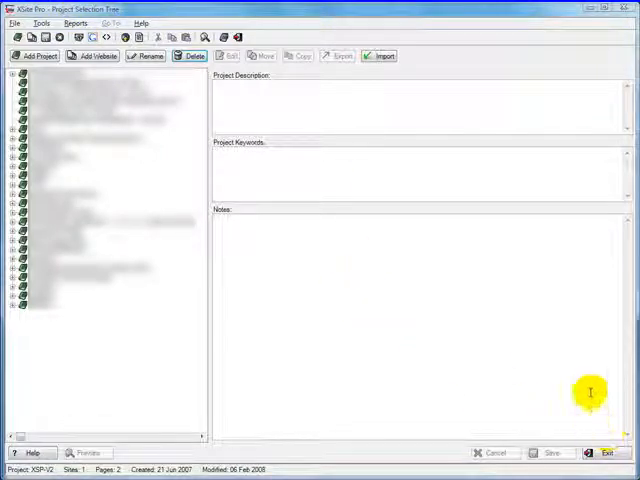
{"action": "mouse_move", "coordinate": [276, 250]}
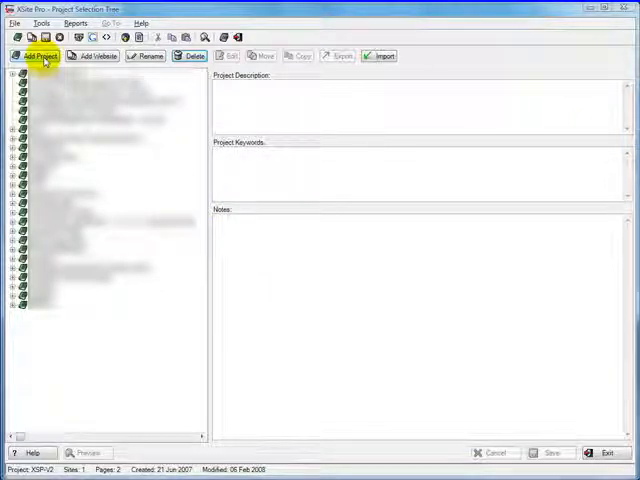
Create a new project named 'XX Template'.
{"action": "left_click", "coordinate": [36, 55]}
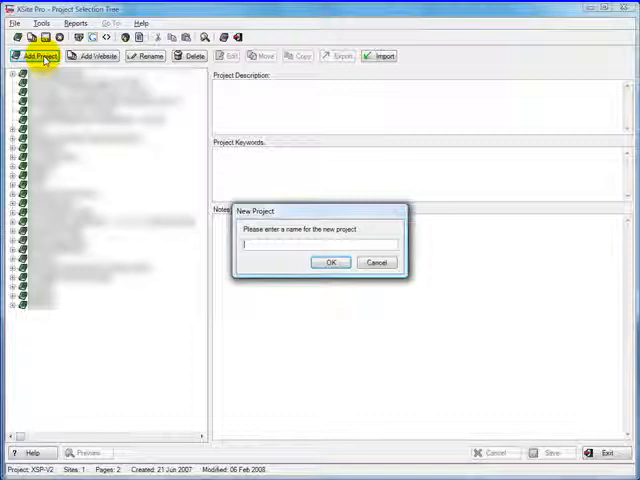
{"action": "type", "text": "XX Template"}
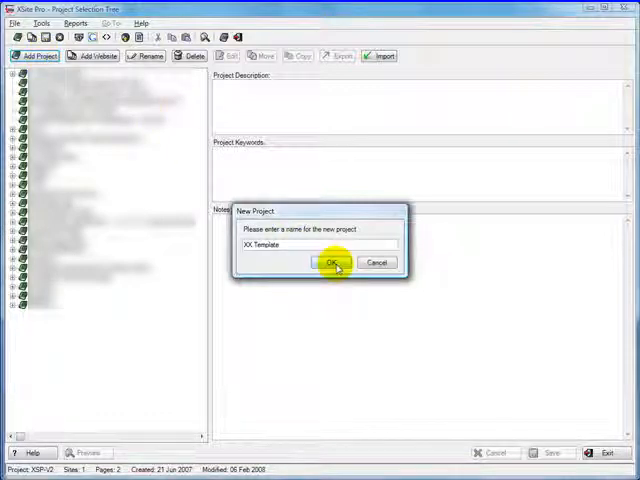
{"action": "left_click", "coordinate": [331, 262]}
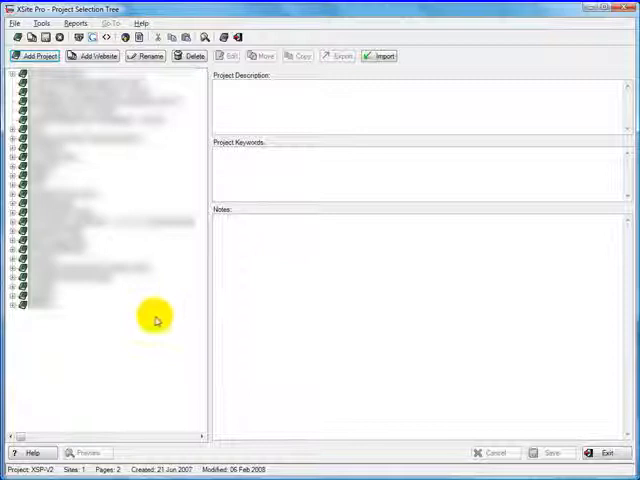
Select the XX Template entry at the bottom of the project tree.
{"action": "left_click", "coordinate": [45, 312]}
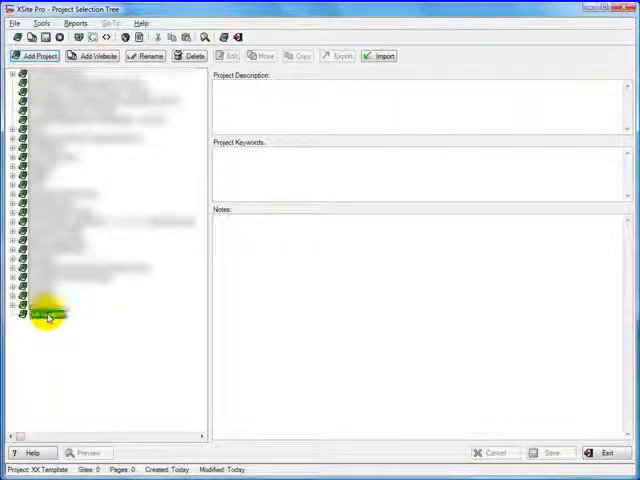
{"action": "left_click", "coordinate": [48, 313]}
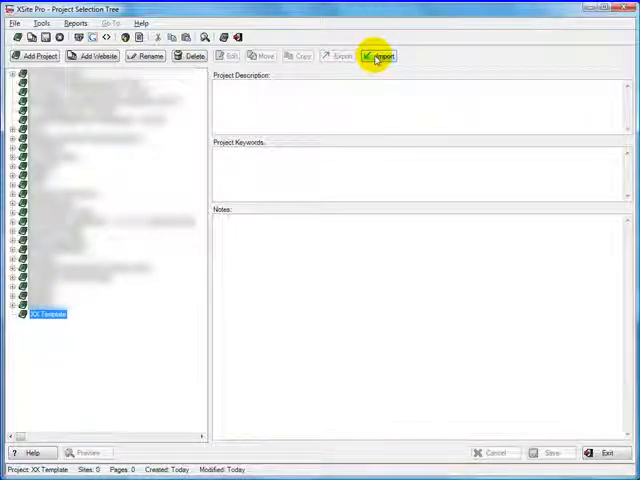
Import the website template into XX Template and acknowledge the import confirmation.
{"action": "left_click", "coordinate": [376, 55]}
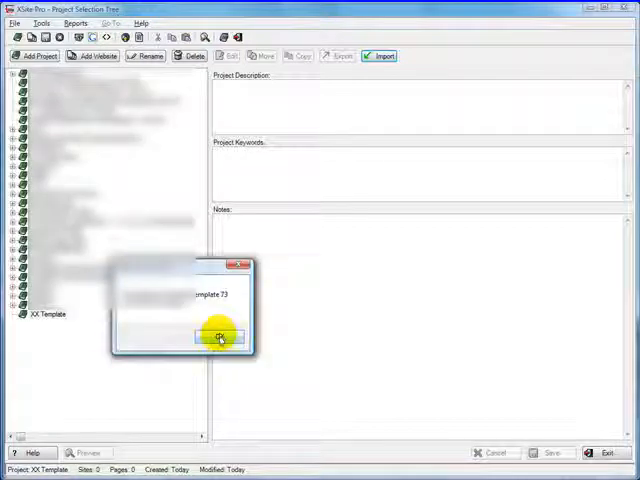
{"action": "left_click", "coordinate": [219, 337]}
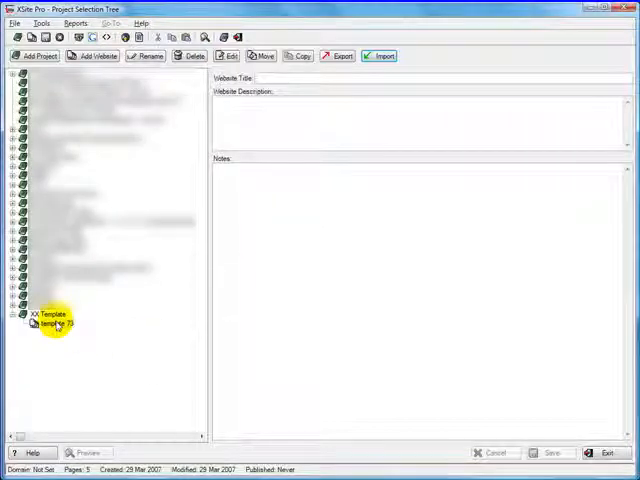
Open the template 73 site for design and preview it in Firefox.
{"action": "double_click", "coordinate": [50, 323]}
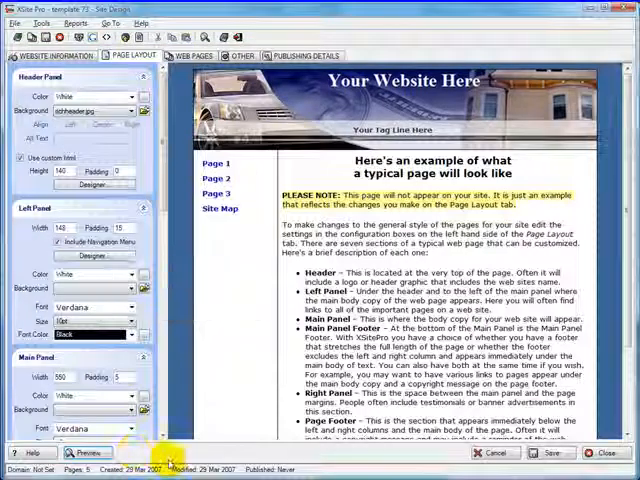
{"action": "left_click", "coordinate": [86, 452]}
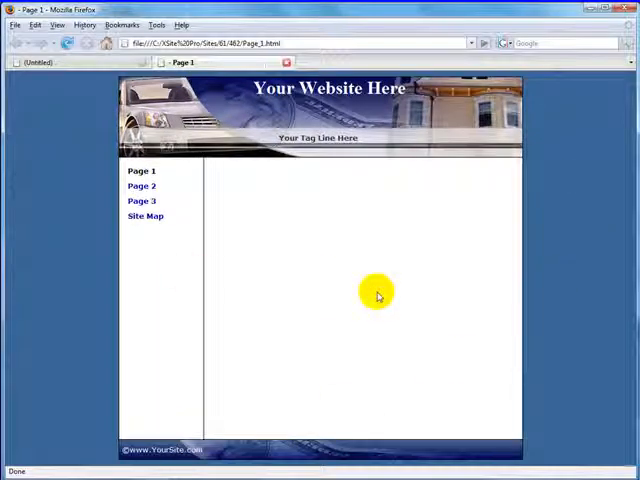